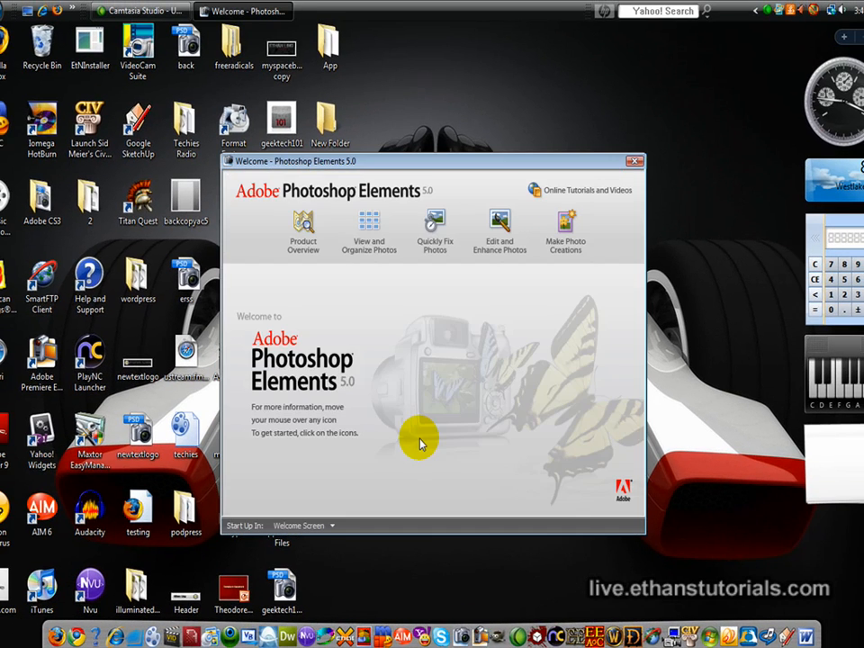
- Choose Edit and Enhance Photos on the Welcome screen to launch the full Editor
click(636, 160)
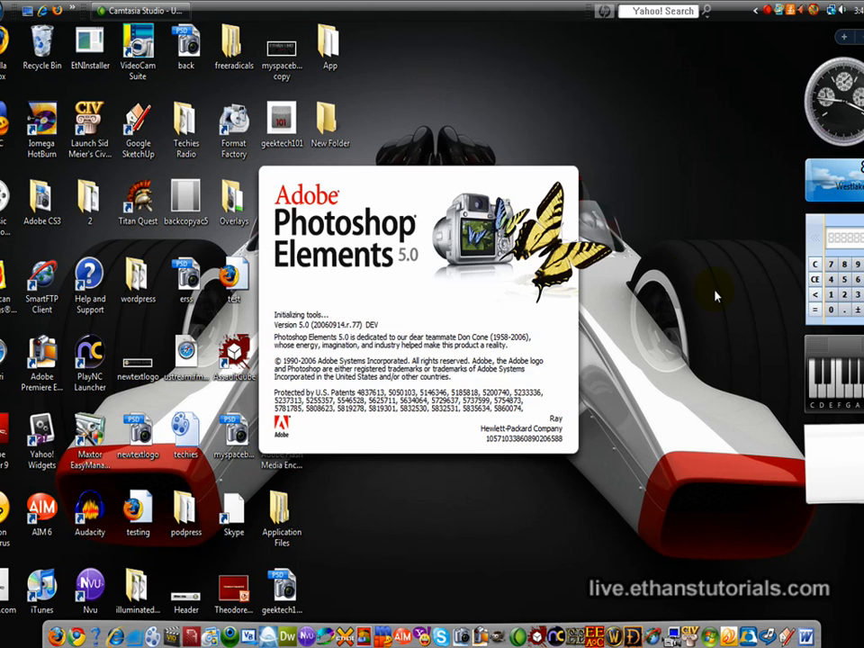
mouse_move(657, 317)
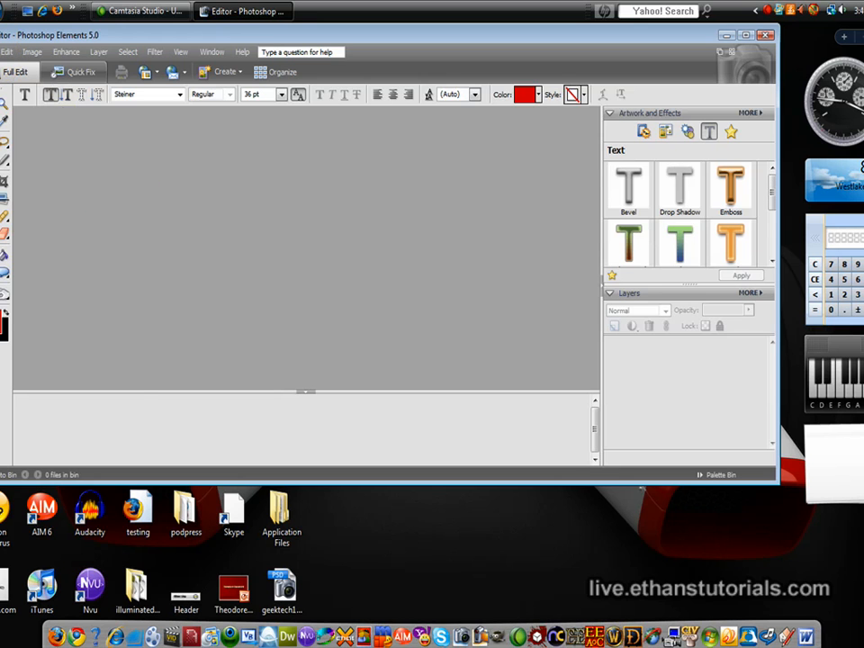
- Start a new image via File > New > Blank File
click(8, 51)
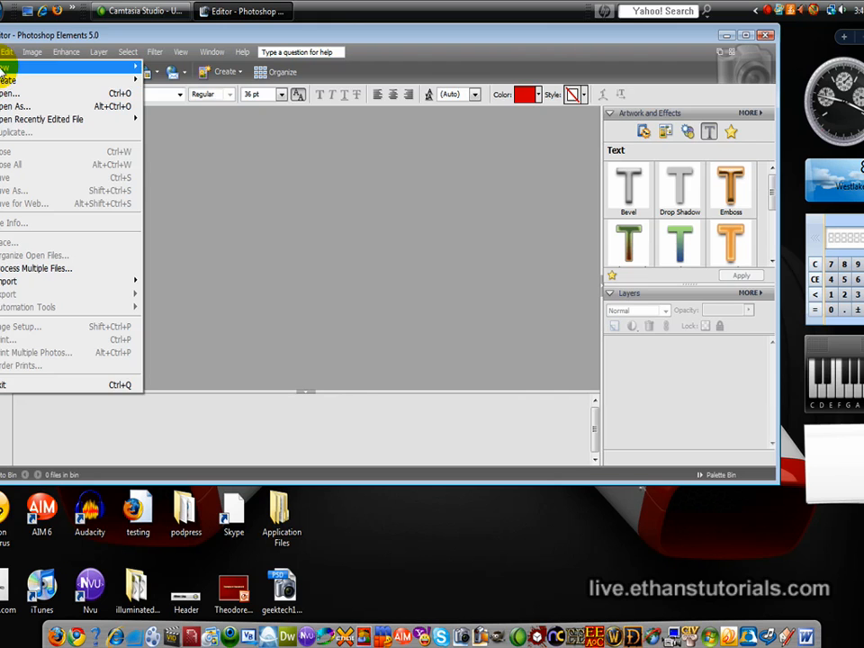
click(9, 80)
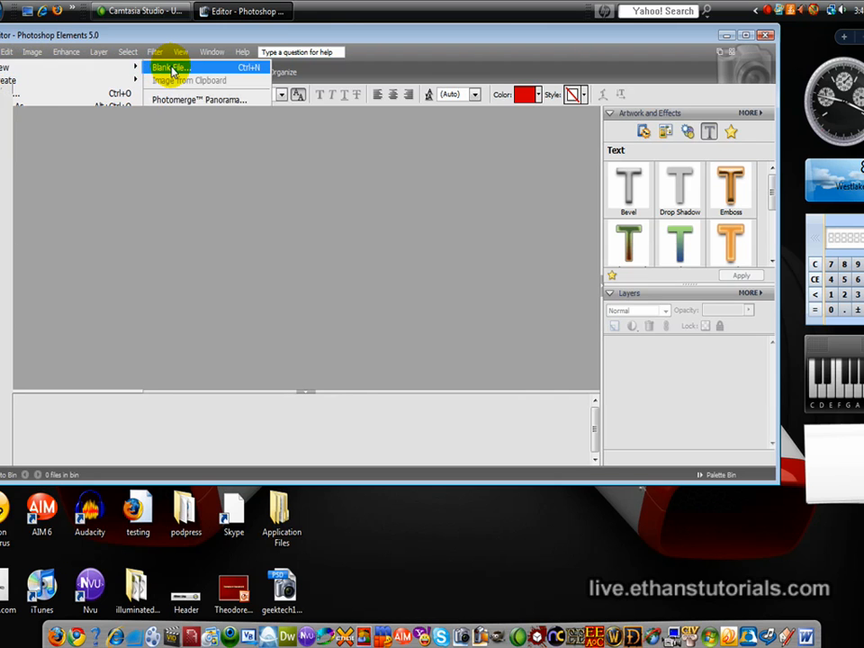
click(169, 68)
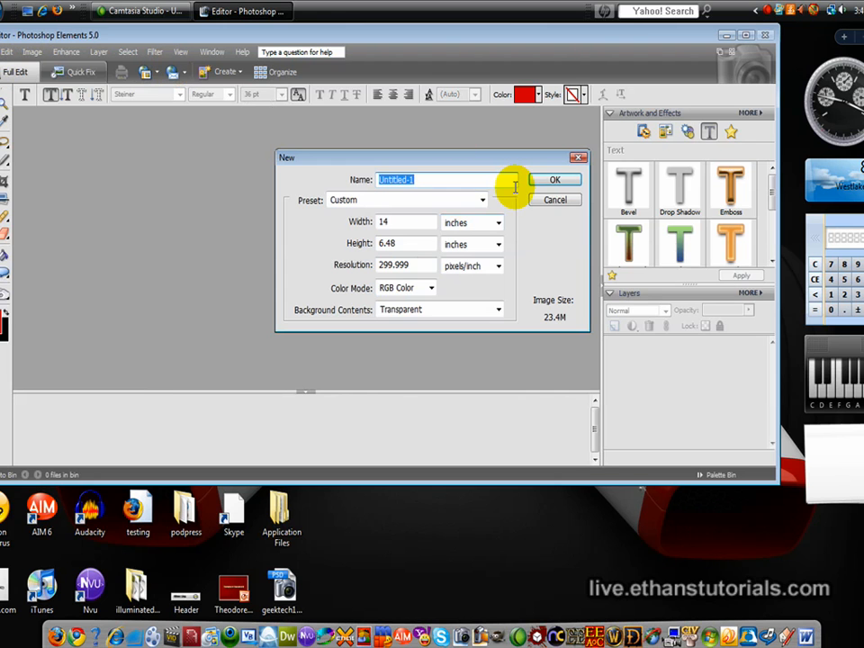
mouse_move(480, 200)
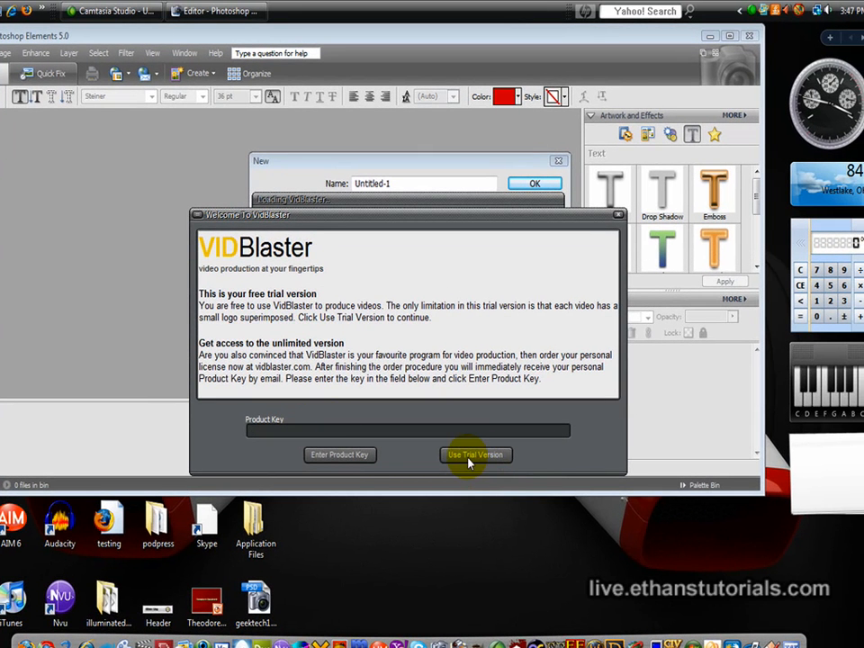
- Start the VidBlaster trial and preview the Techies Radio and red banner overlays
click(475, 454)
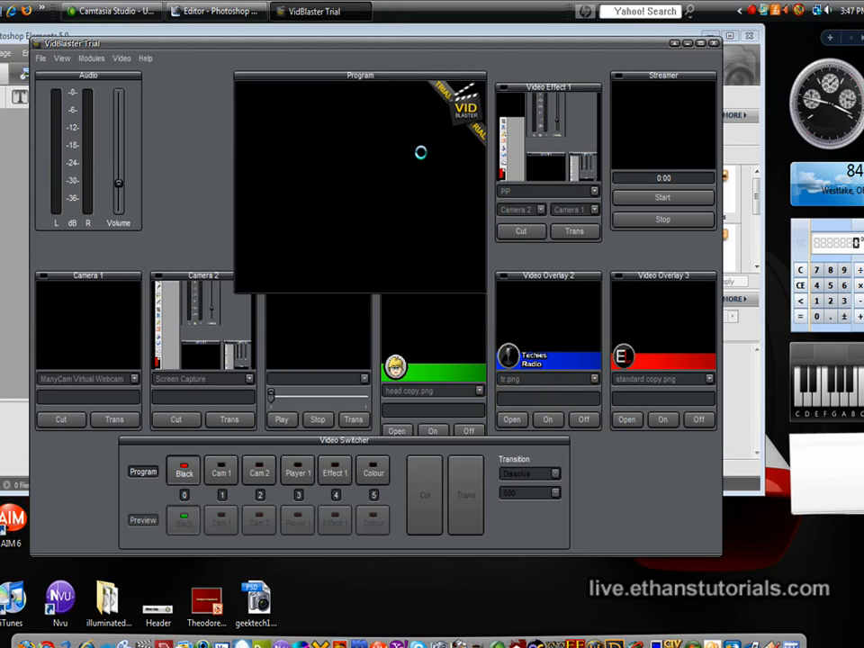
mouse_move(442, 218)
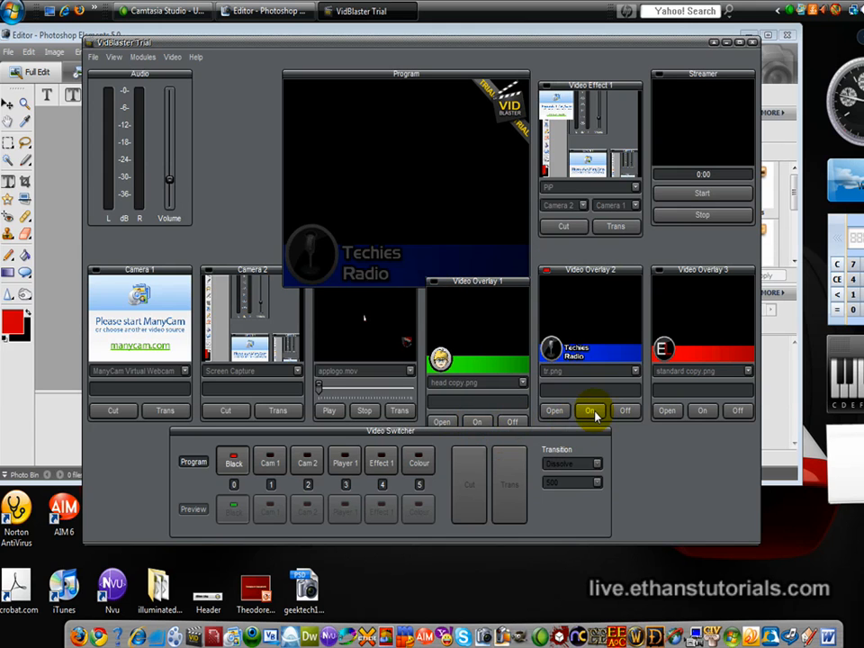
click(626, 410)
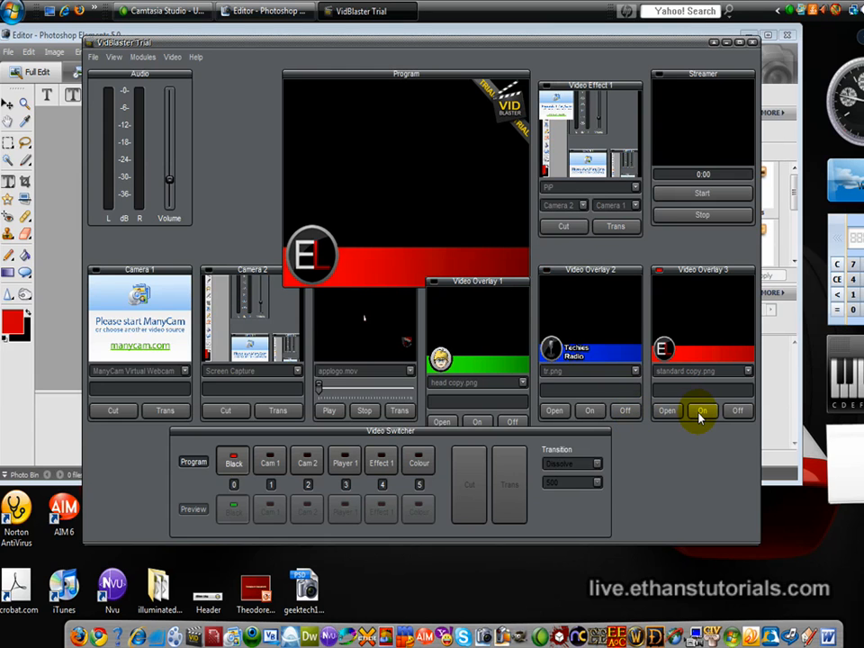
click(738, 410)
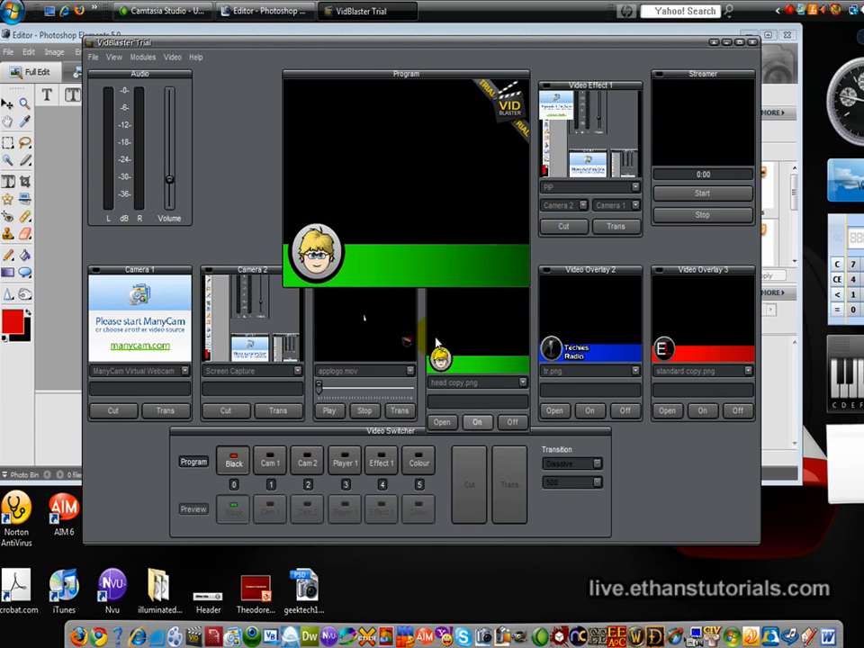
- Review VidBlaster's available output resolutions under Video > Resolution
click(172, 57)
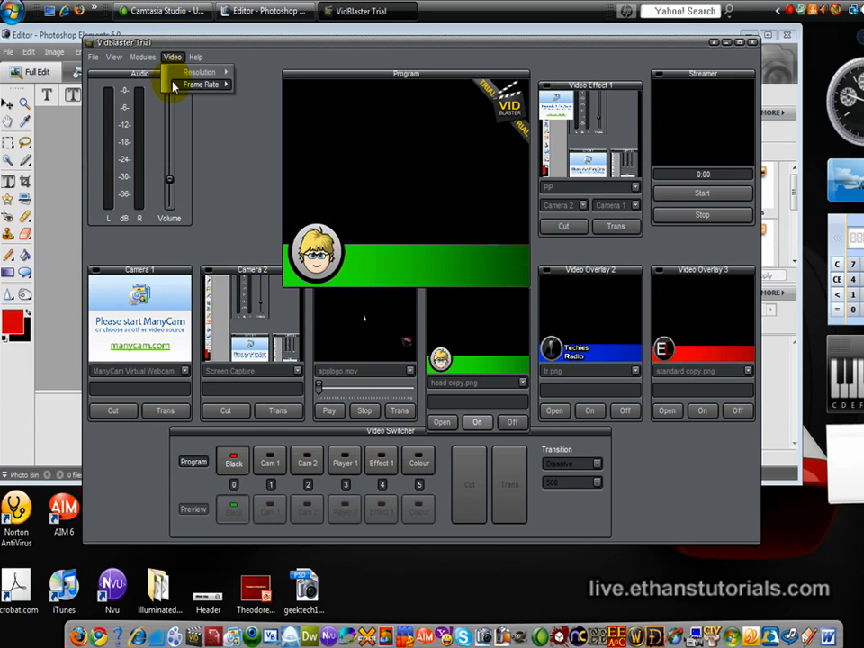
click(199, 72)
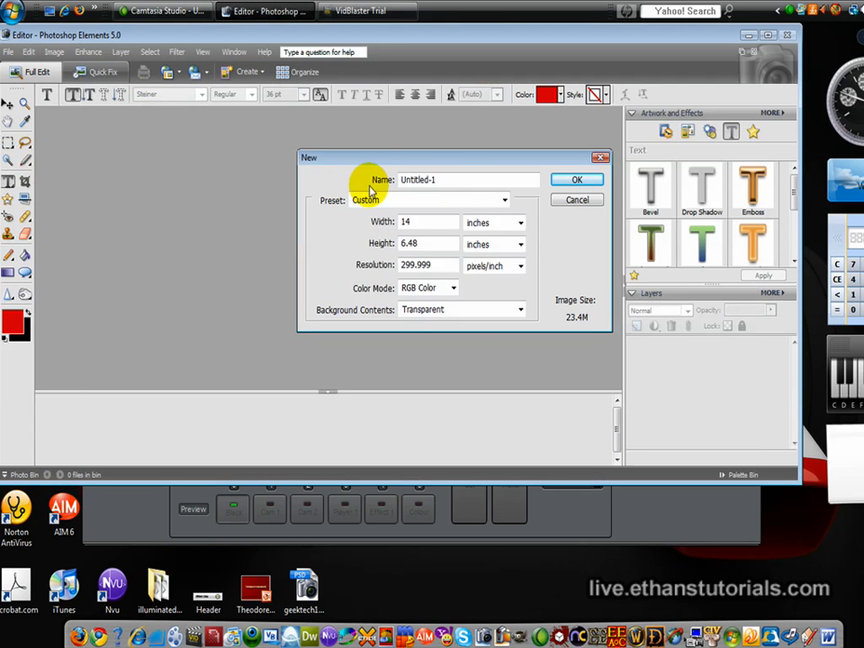
- Create a transparent canvas measuring 384 by 288 pixels
click(430, 222)
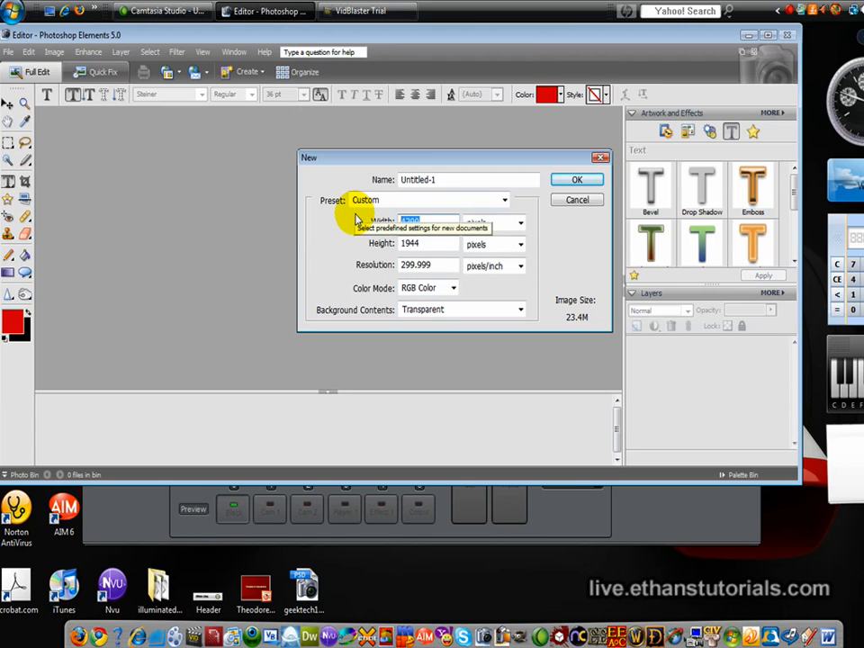
text(384)
click(428, 243)
text(2)
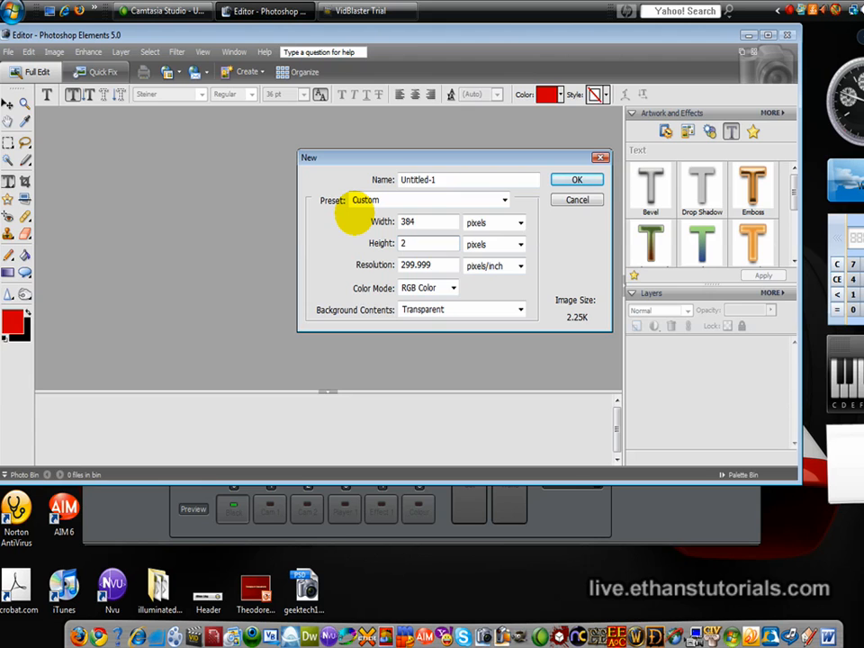
click(577, 179)
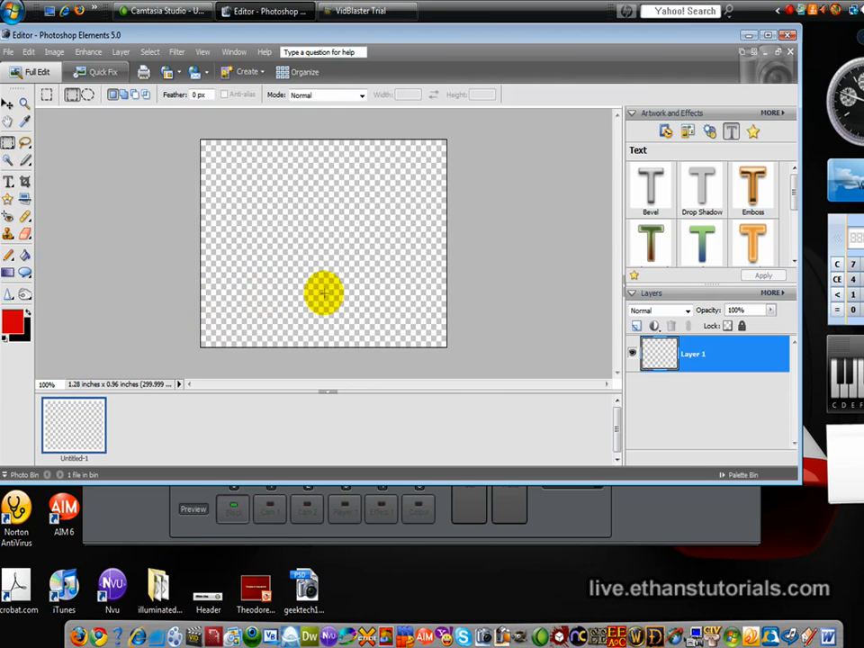
- Add Layer 2 and marquee-select the canvas's bottom strip
click(631, 327)
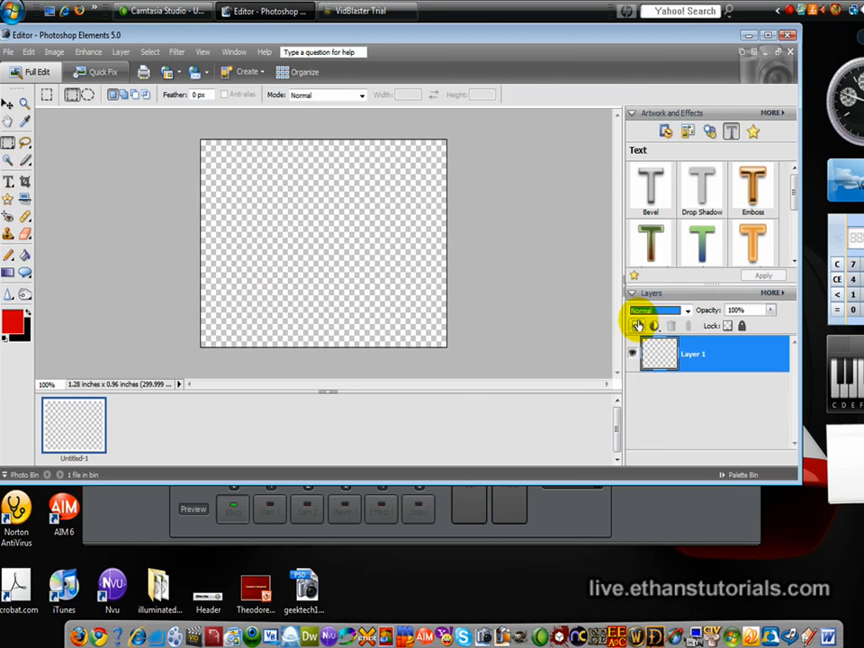
click(637, 325)
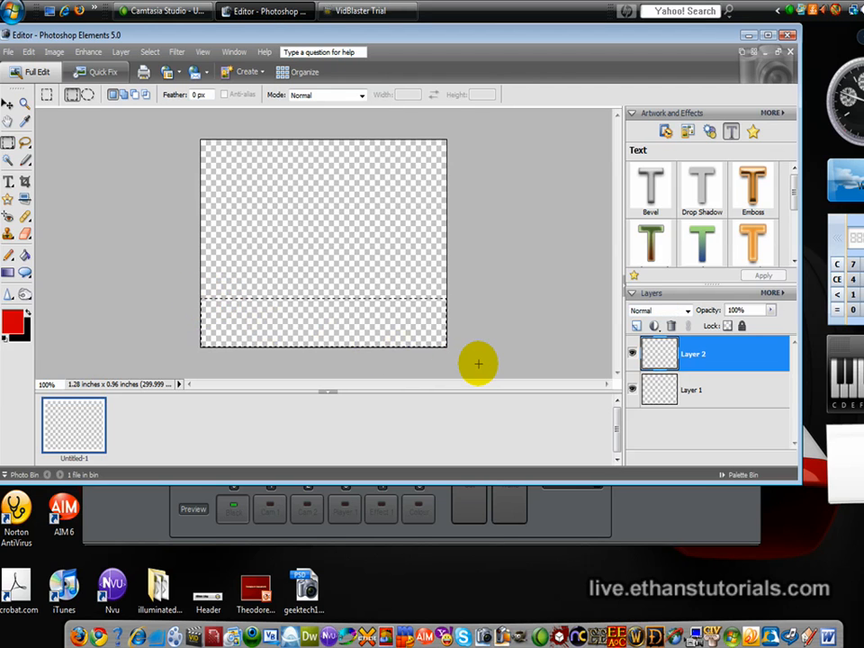
mouse_move(504, 294)
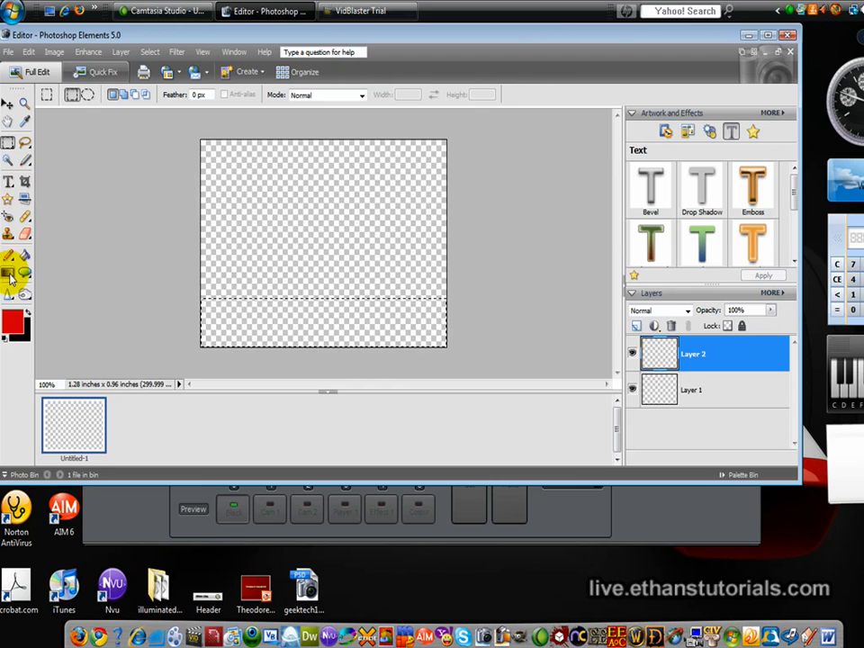
- Fill the selected bottom strip with a green-to-transparent gradient
click(13, 277)
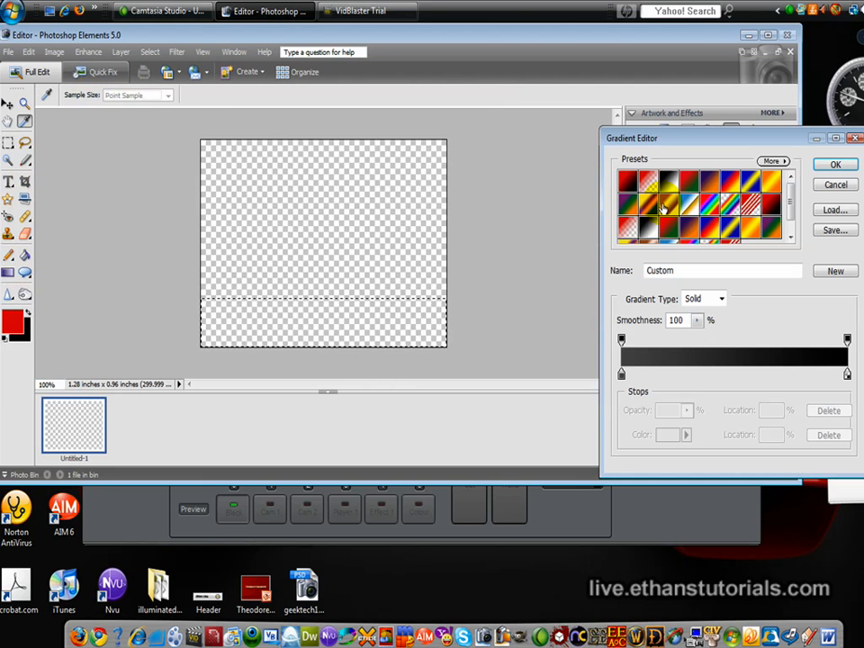
mouse_move(651, 177)
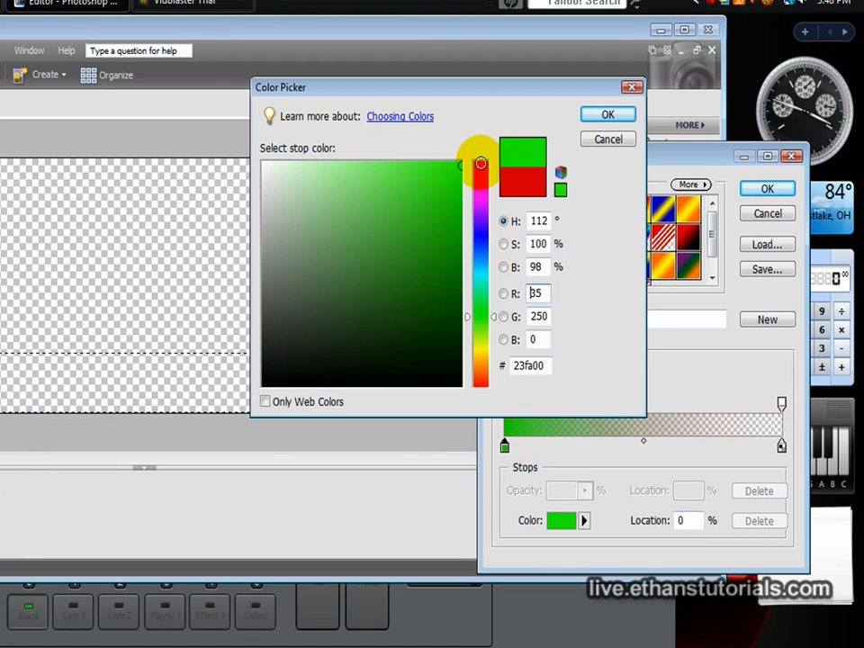
click(608, 114)
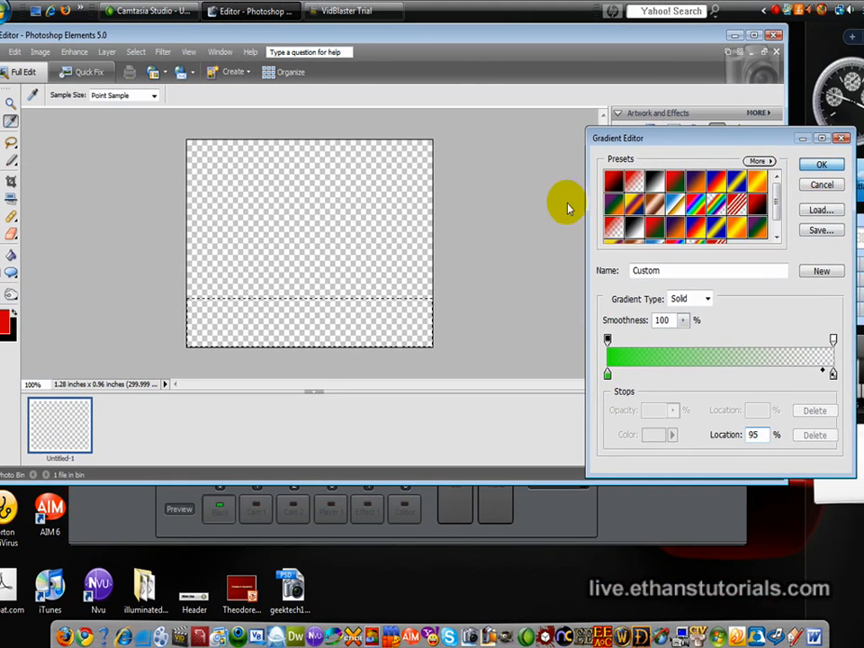
click(820, 163)
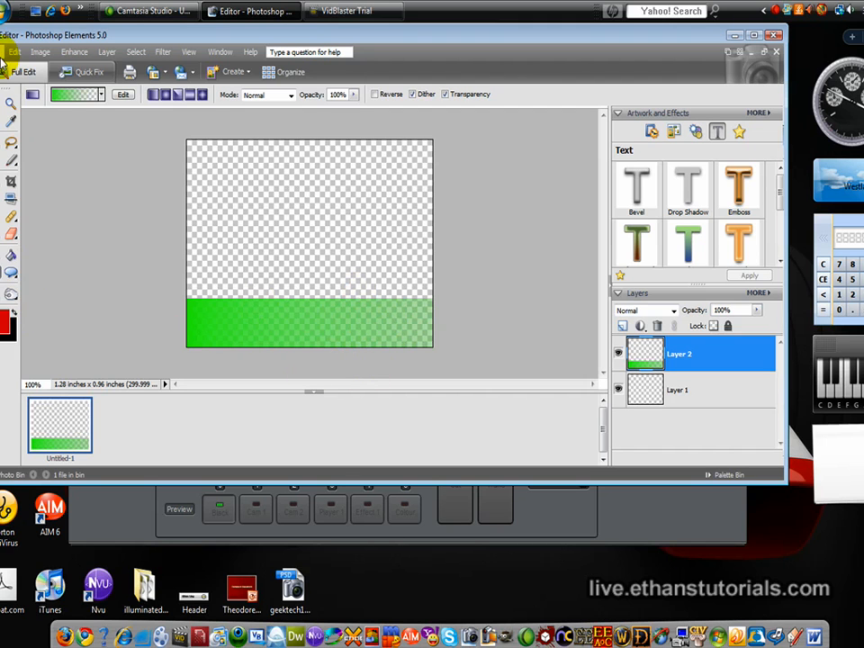
- Open the emblem image from Pictures > ethanstutorials
click(14, 51)
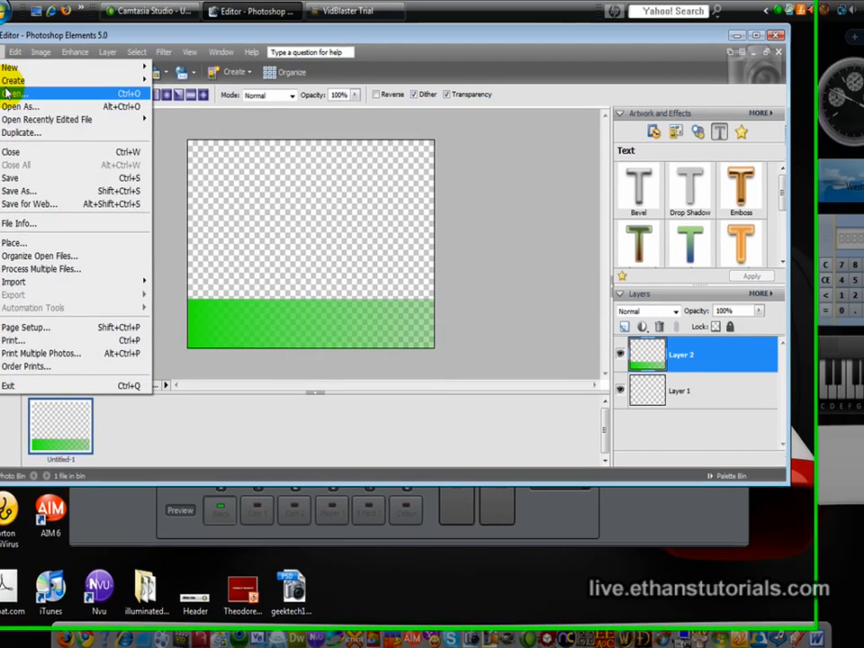
click(16, 94)
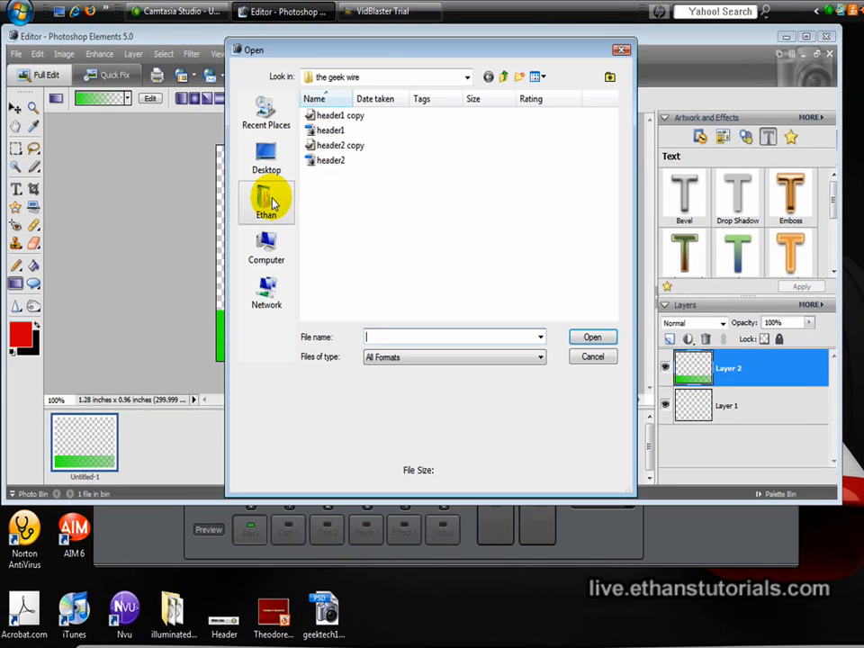
click(267, 200)
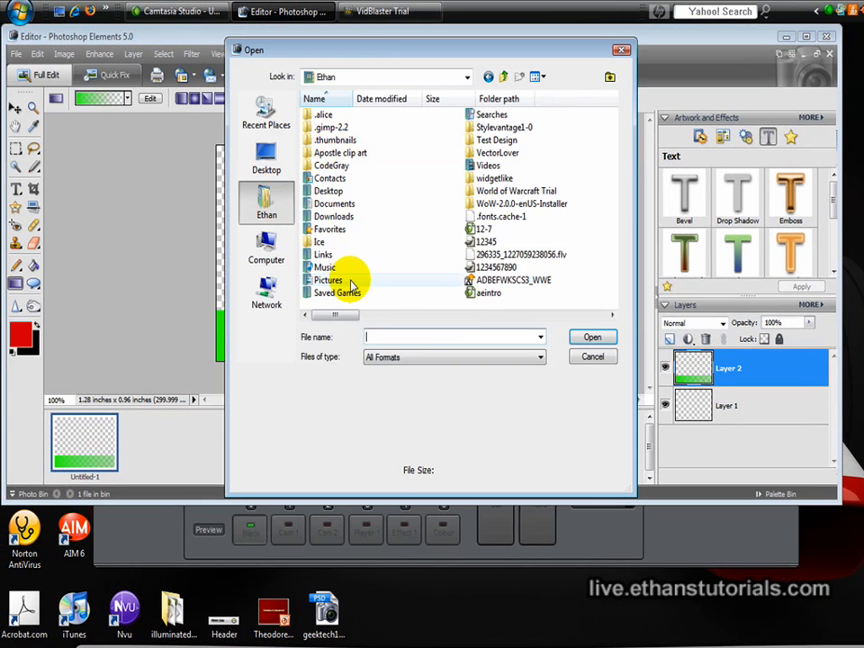
double_click(329, 280)
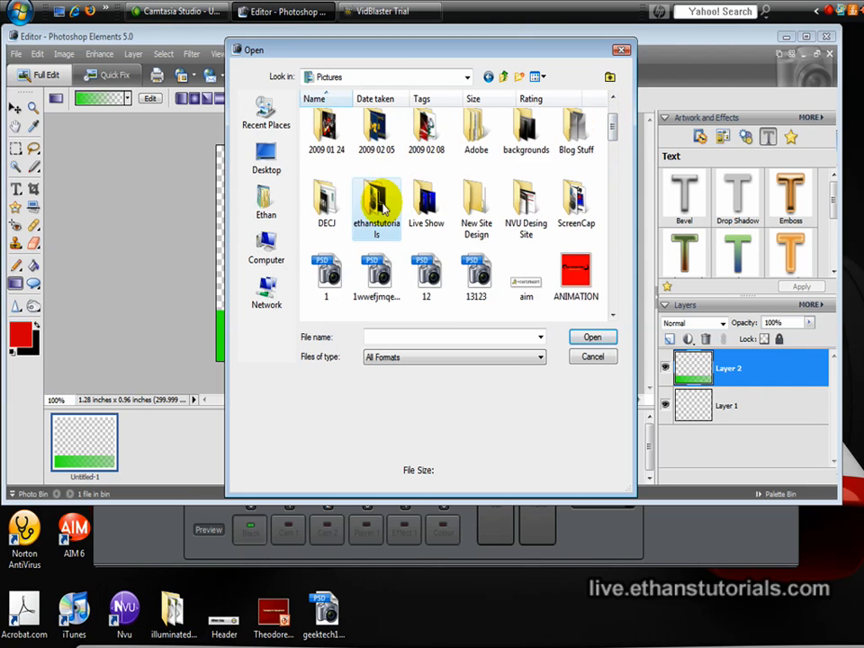
double_click(376, 207)
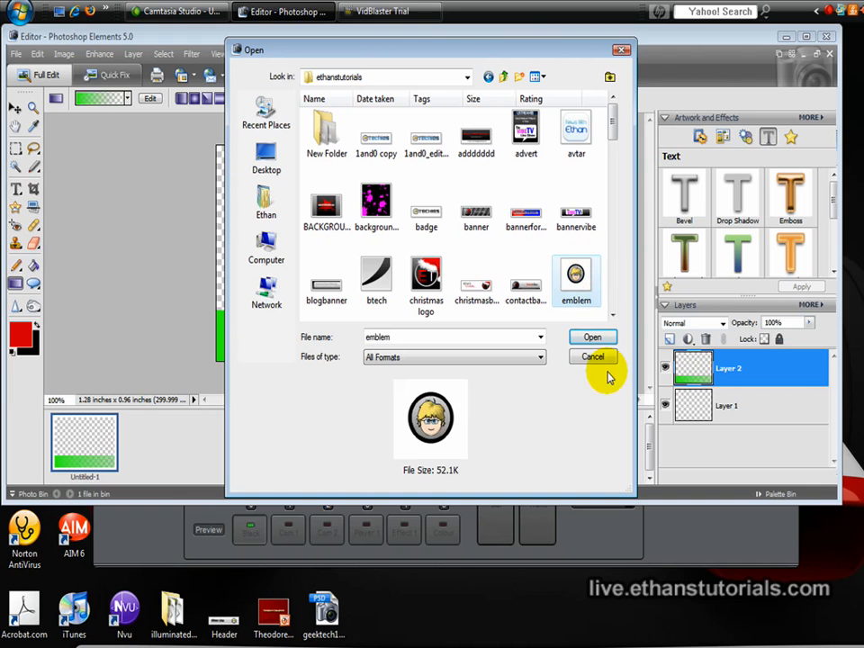
click(592, 337)
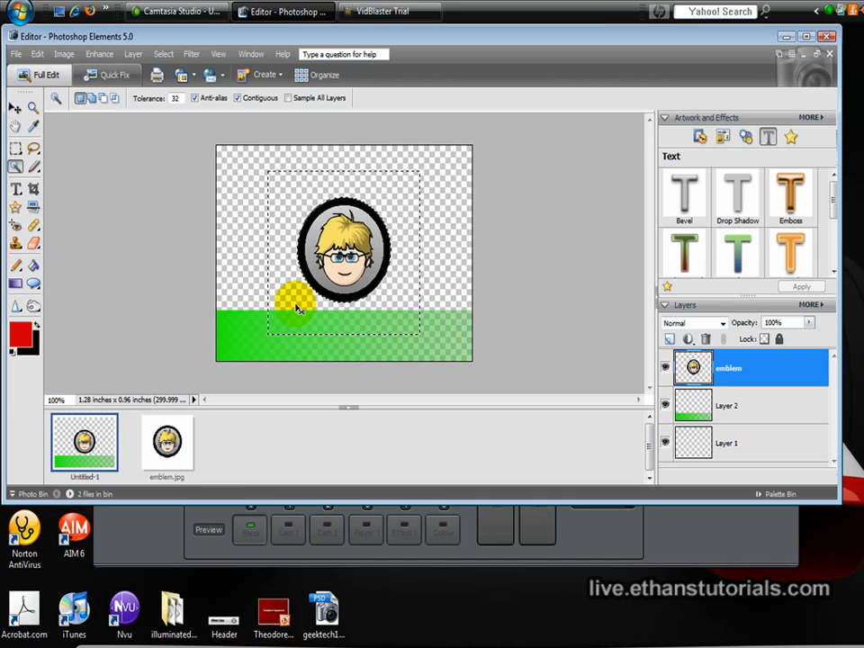
- Shrink the emblem, move it onto the green bar's left end, and begin Save As
click(16, 108)
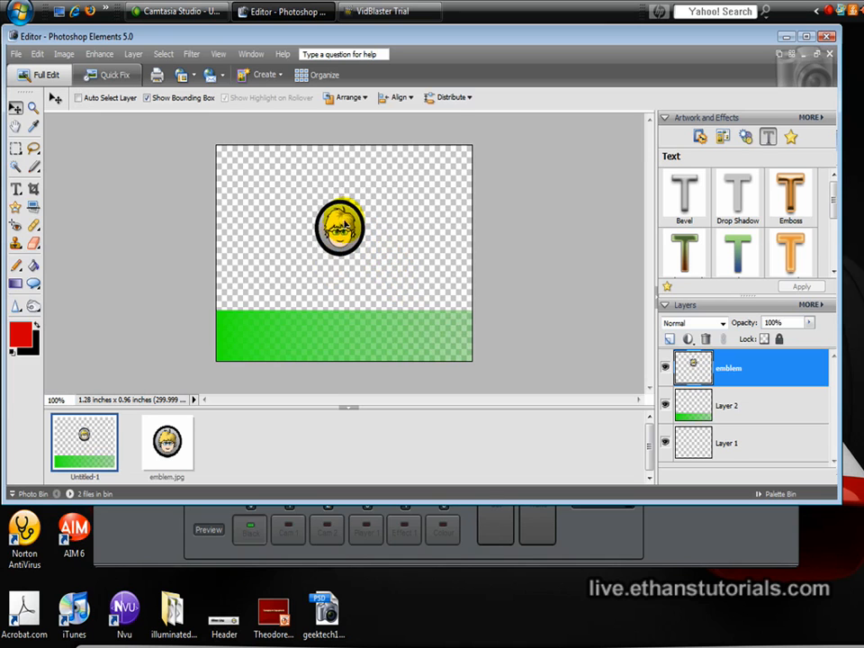
drag(340, 227, 245, 325)
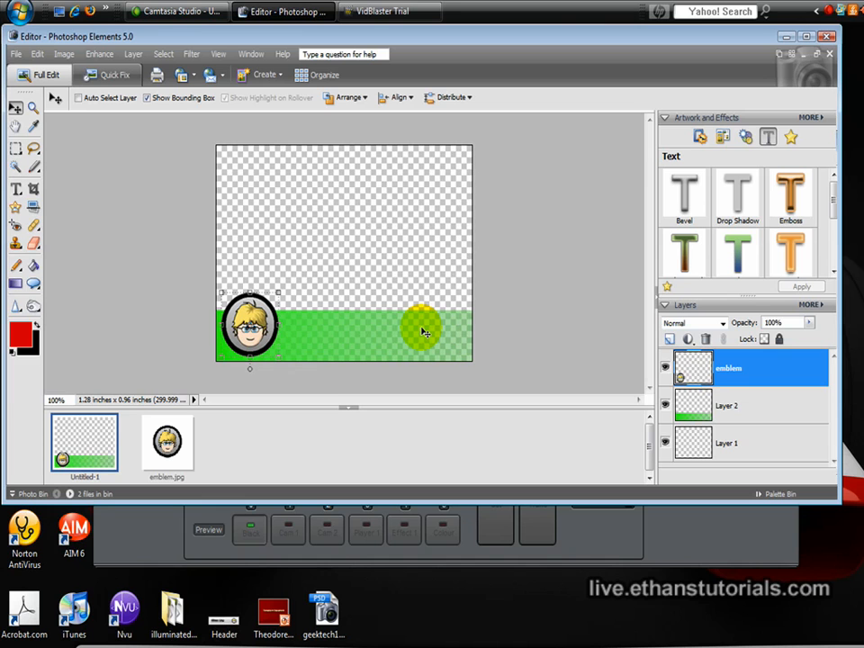
click(16, 54)
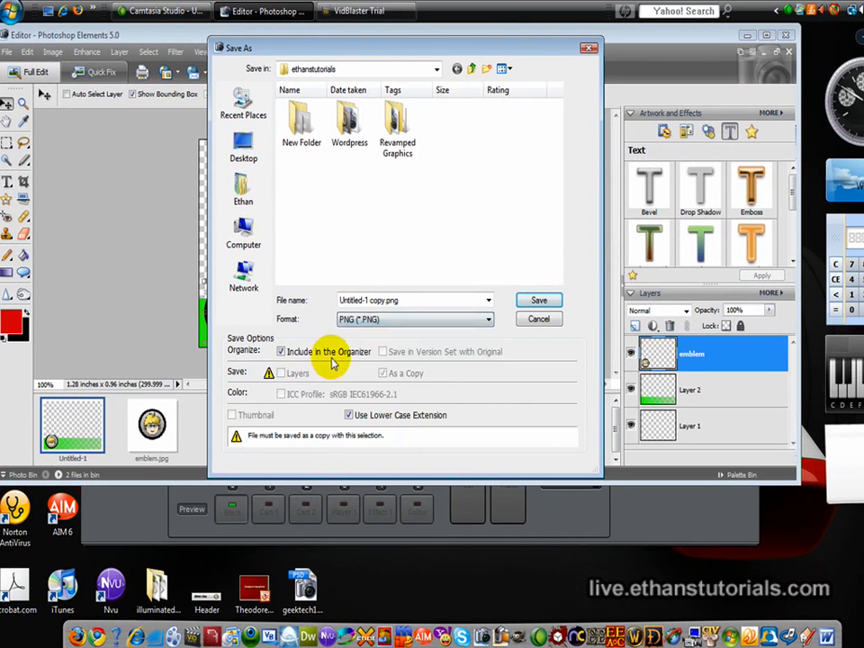
- Save the overlay as PNG '2' in the desktop Overlays folder
click(243, 144)
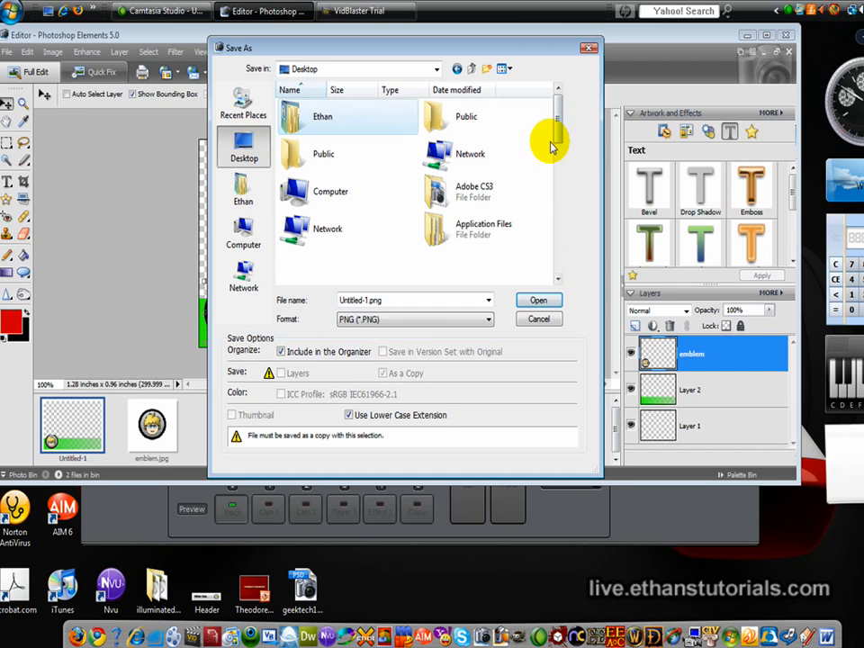
click(490, 319)
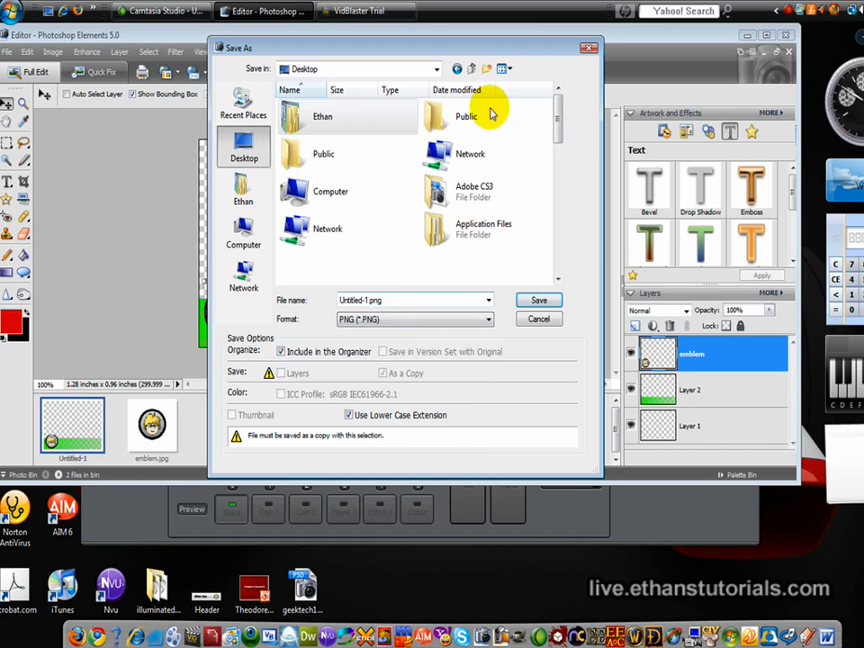
scroll(down, 3)
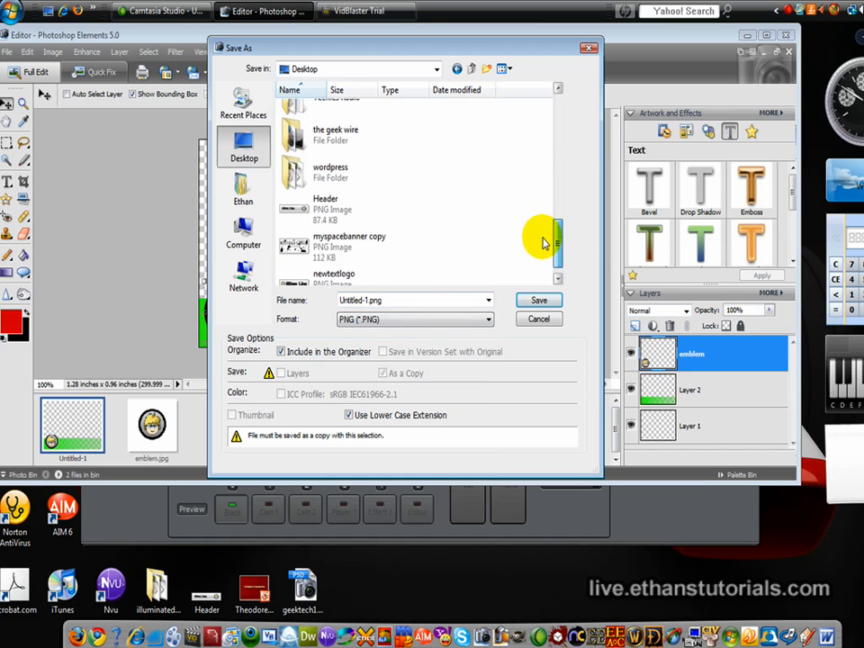
scroll(down, 3)
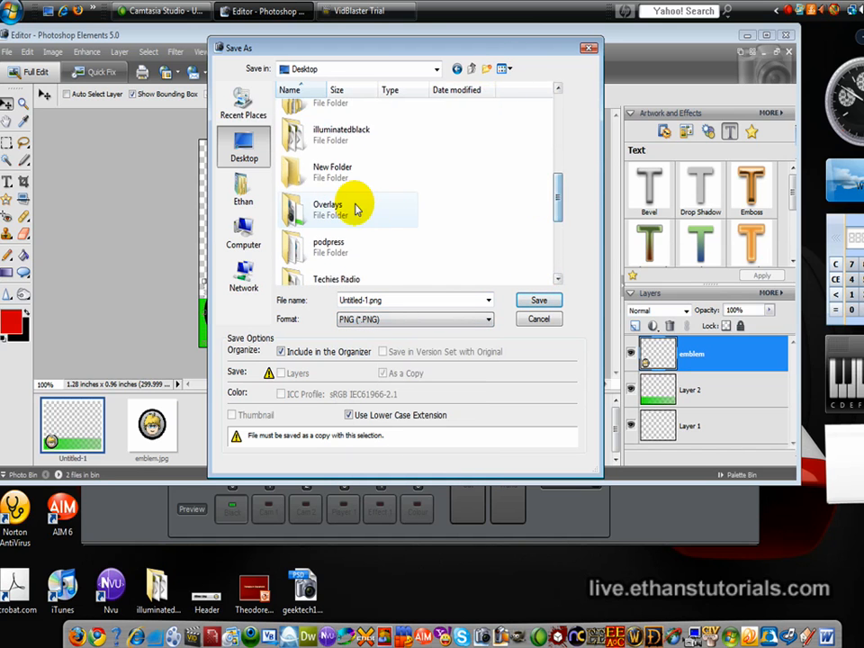
double_click(328, 208)
text(2)
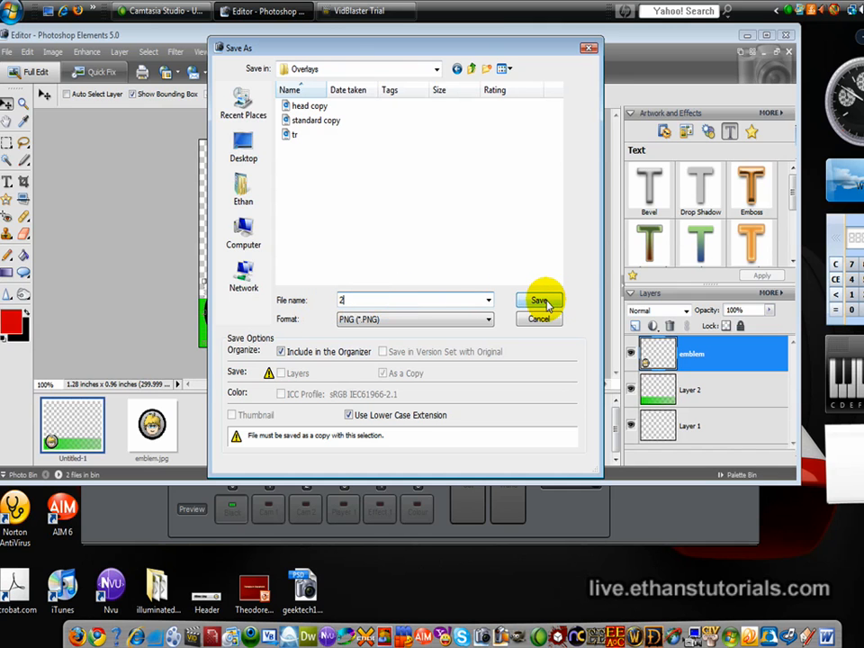
click(539, 300)
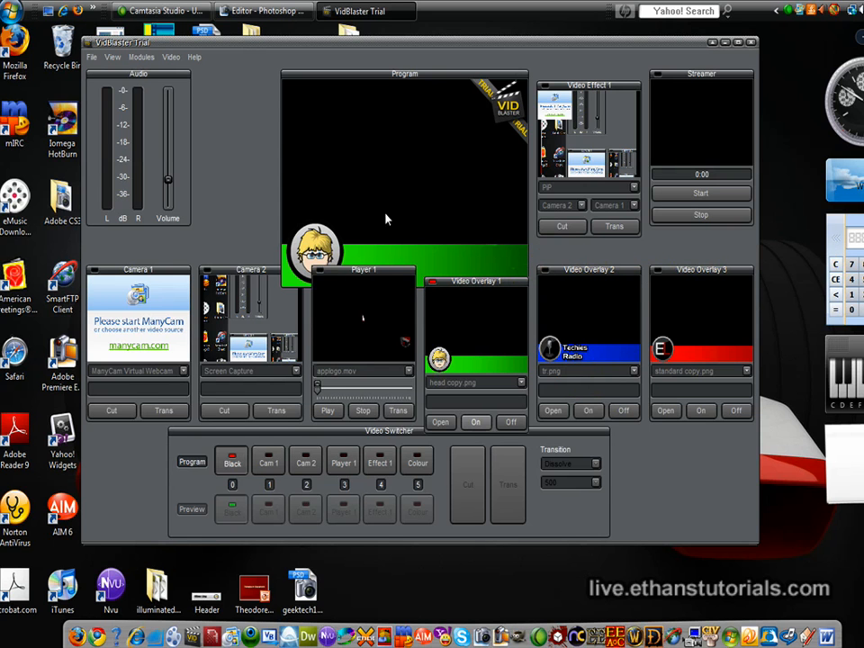
- Load 2.png into VidBlaster's Video Overlay 1 slot and switch the overlay on
click(141, 57)
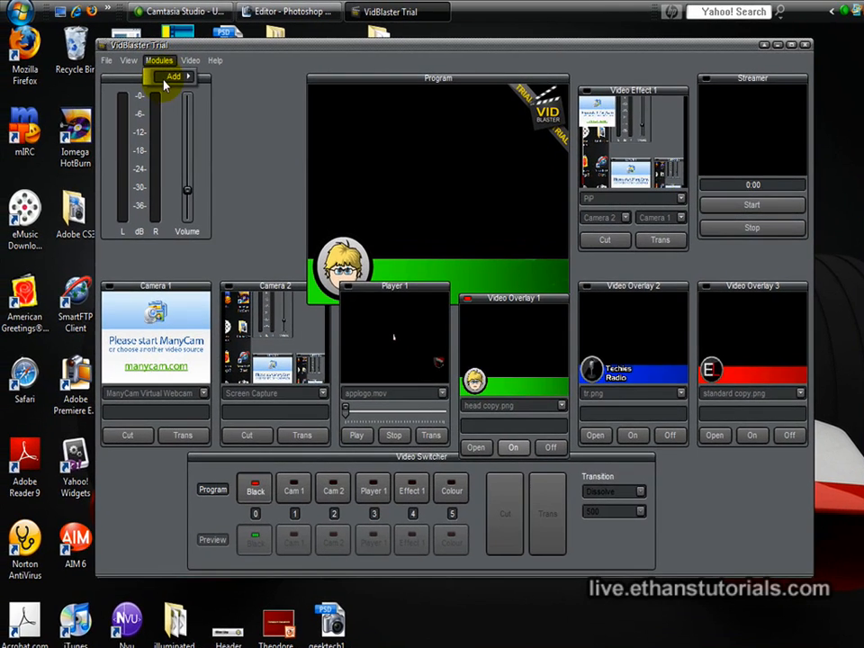
click(173, 76)
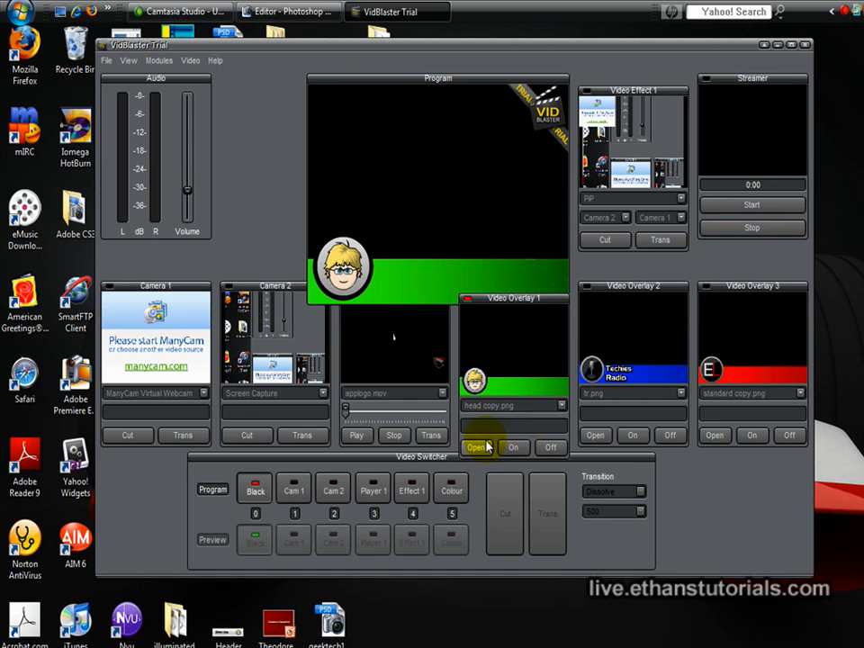
click(476, 448)
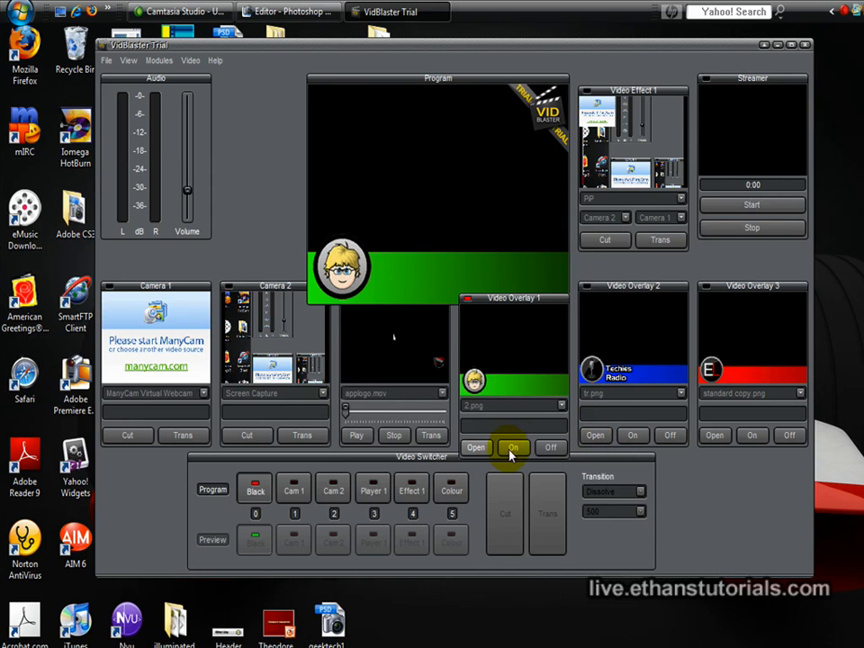
click(513, 448)
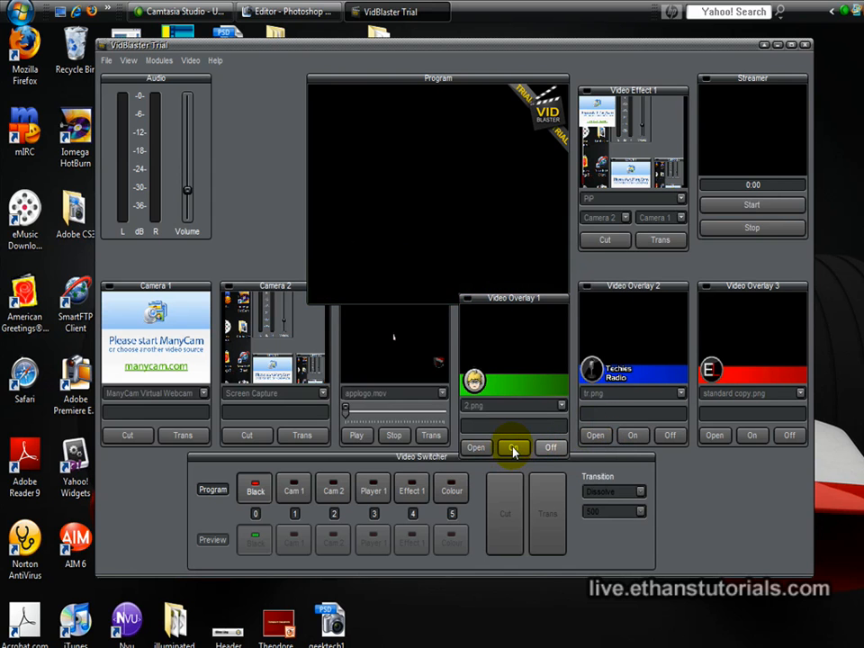